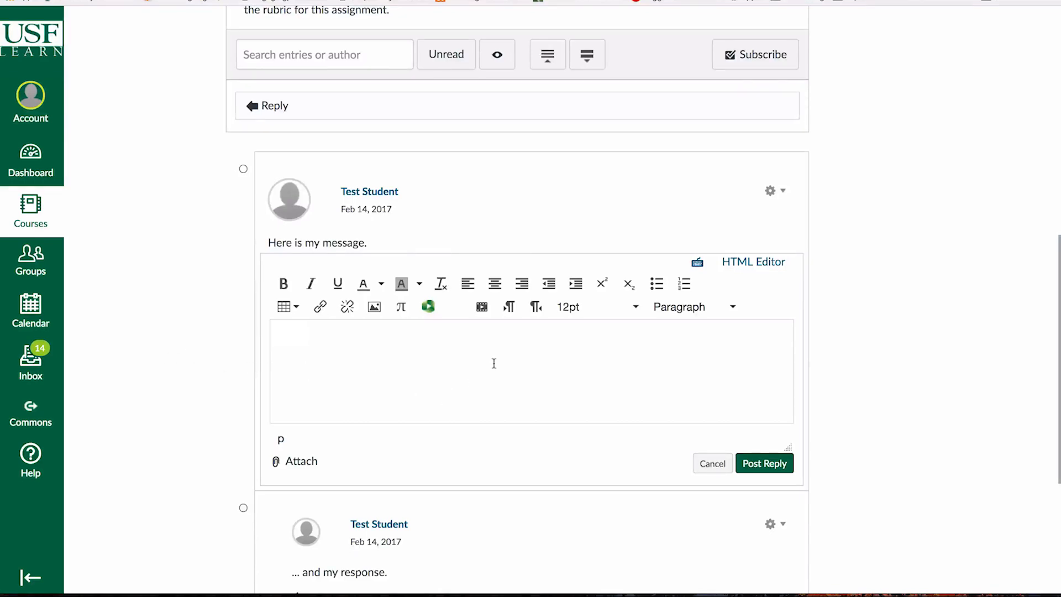
# - Bring up the Record/Upload Media Comment dialog from the reply editor toolbar
pyautogui.click(428, 306)
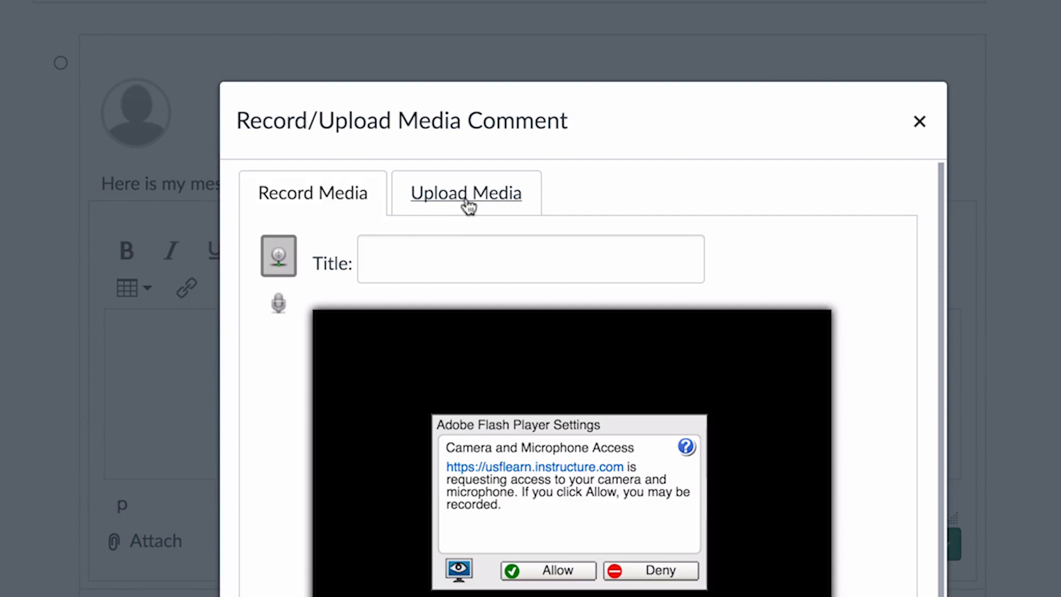
# - Upload a video file via Upload Media so it sits in the reply as a media comment
pyautogui.click(465, 192)
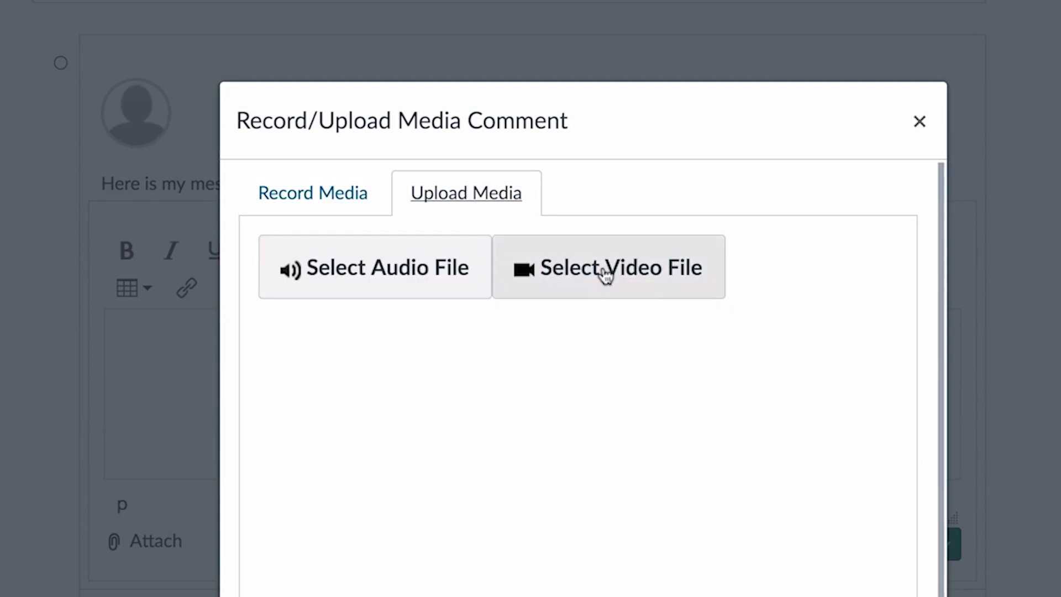
pyautogui.click(608, 266)
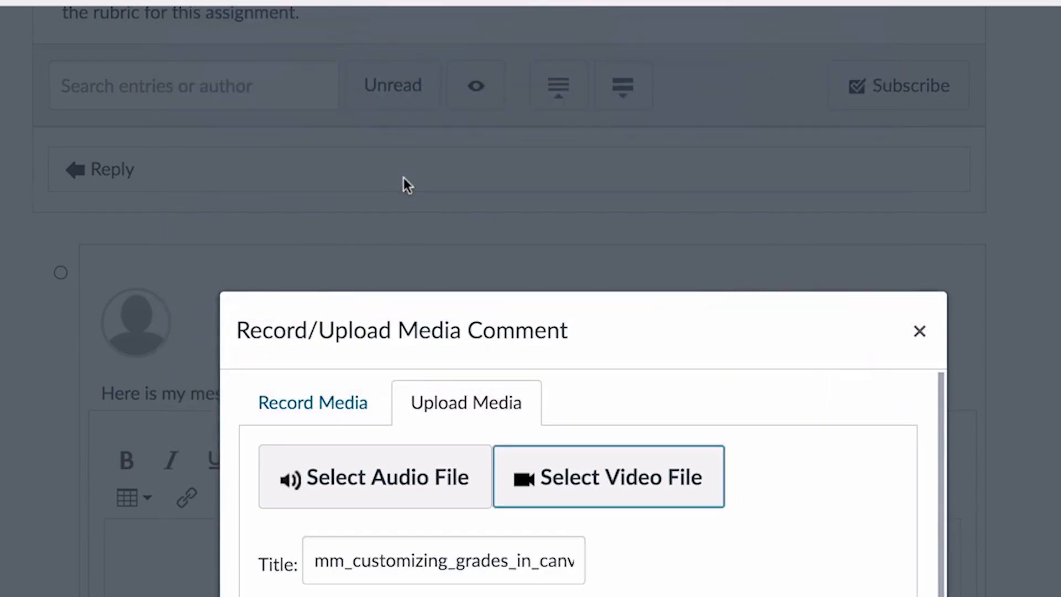
pyautogui.click(608, 476)
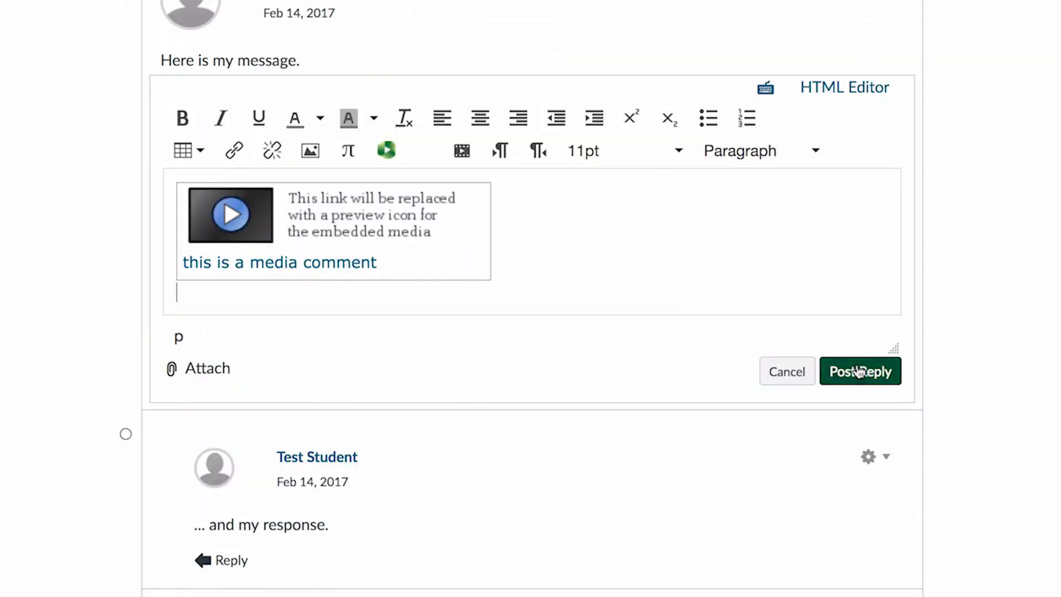
# - Post the reply with the video comment and start a fresh reply under the message
pyautogui.click(860, 371)
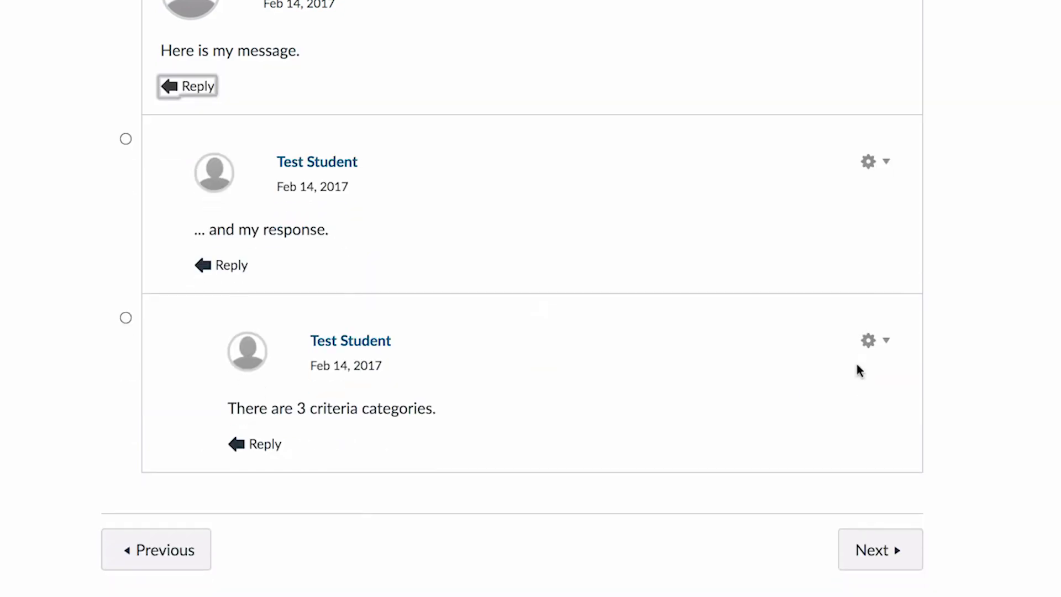
pyautogui.scroll(-3)
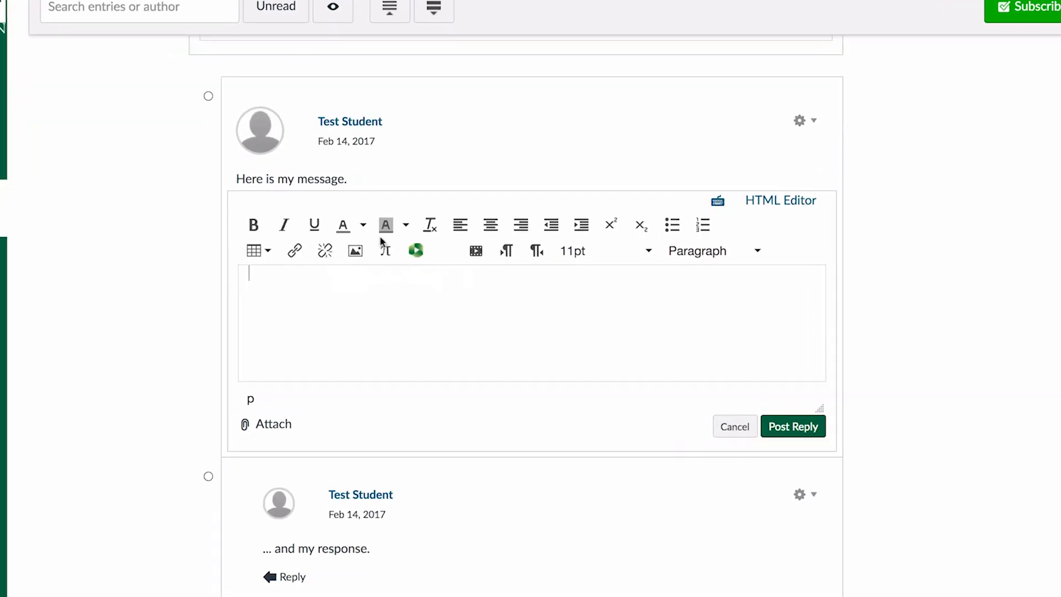
# - Bring up the image insertion dialog, check Flickr, then browse the course's Canvas files
pyautogui.click(355, 251)
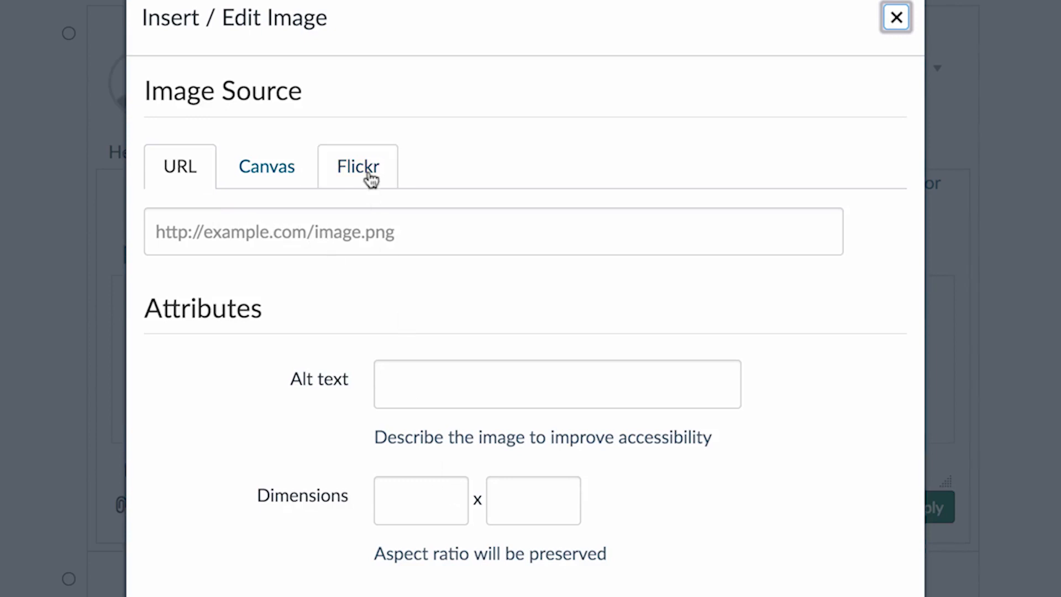
pyautogui.click(357, 167)
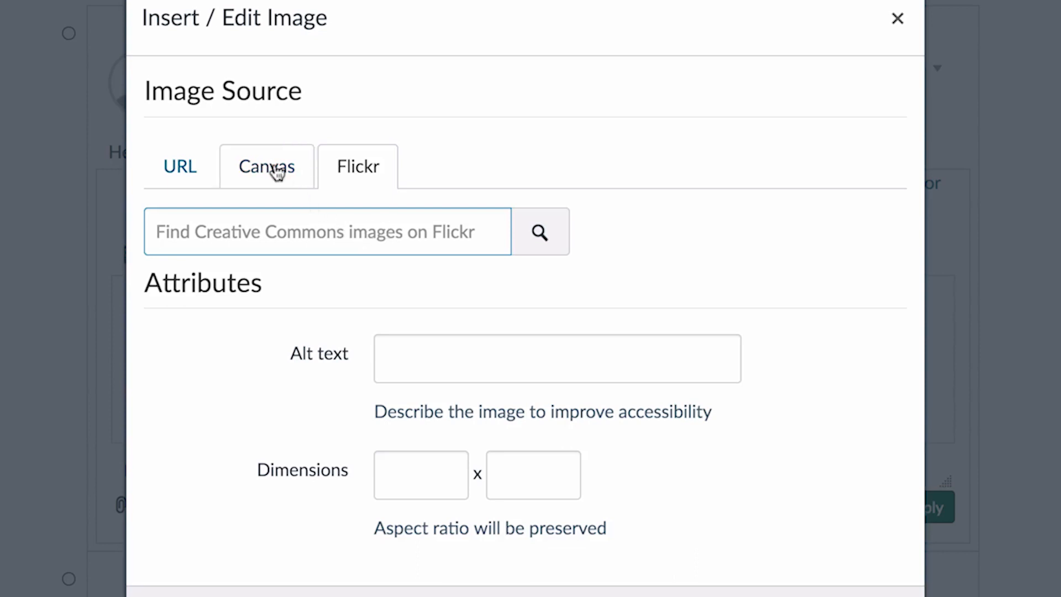
pyautogui.click(267, 167)
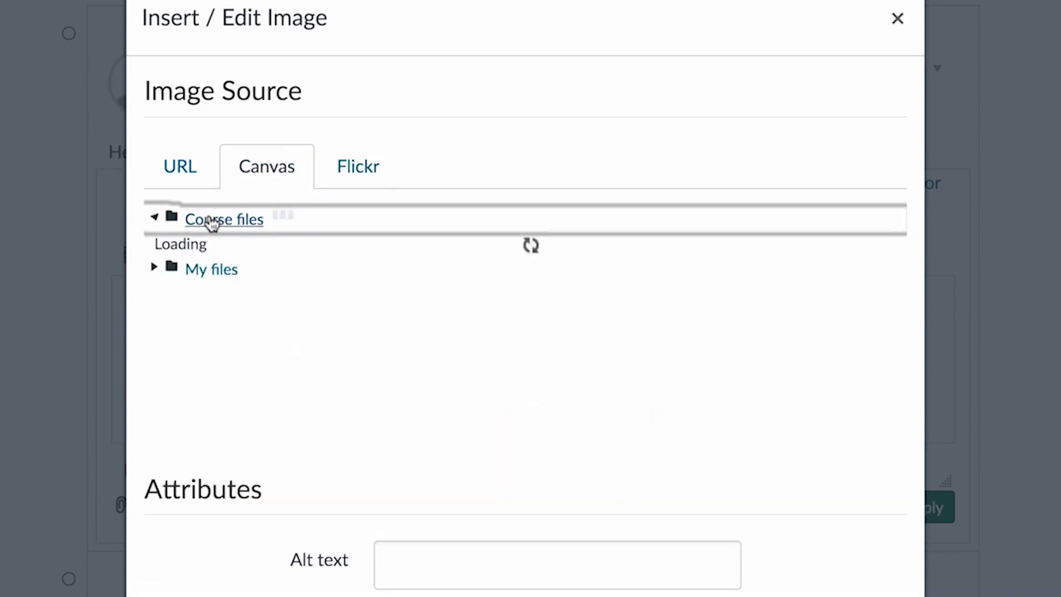
# - Embed bbcoultra.png from Course files into the new reply draft
pyautogui.click(225, 219)
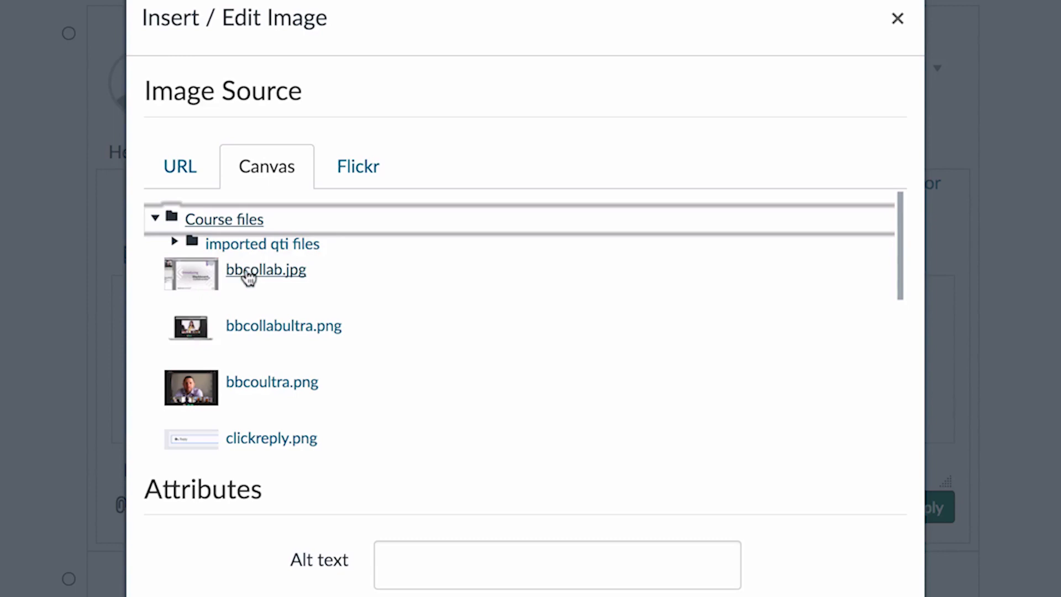
pyautogui.moveTo(283, 325)
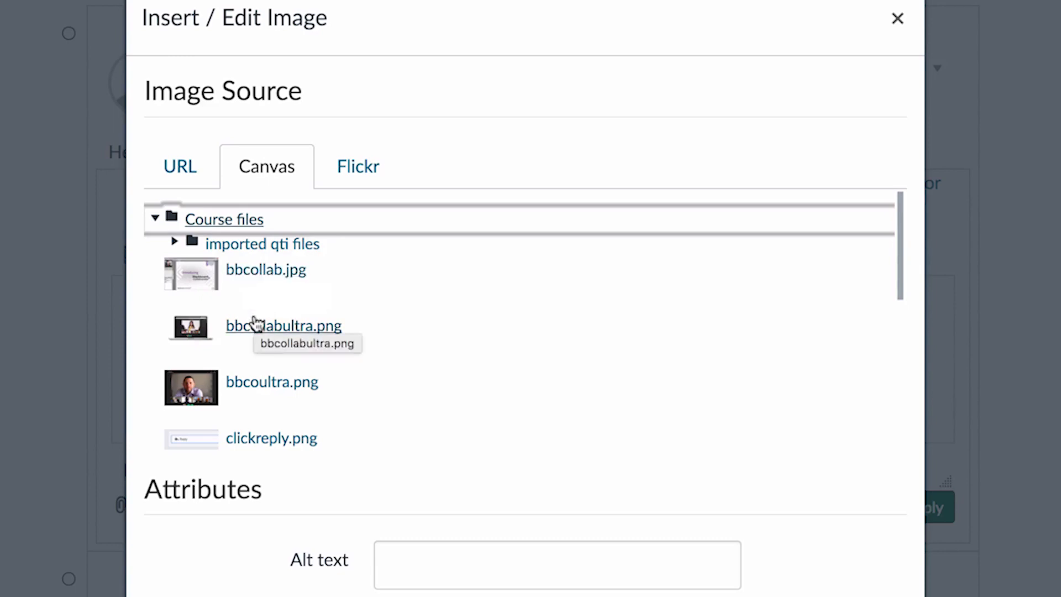
pyautogui.click(272, 381)
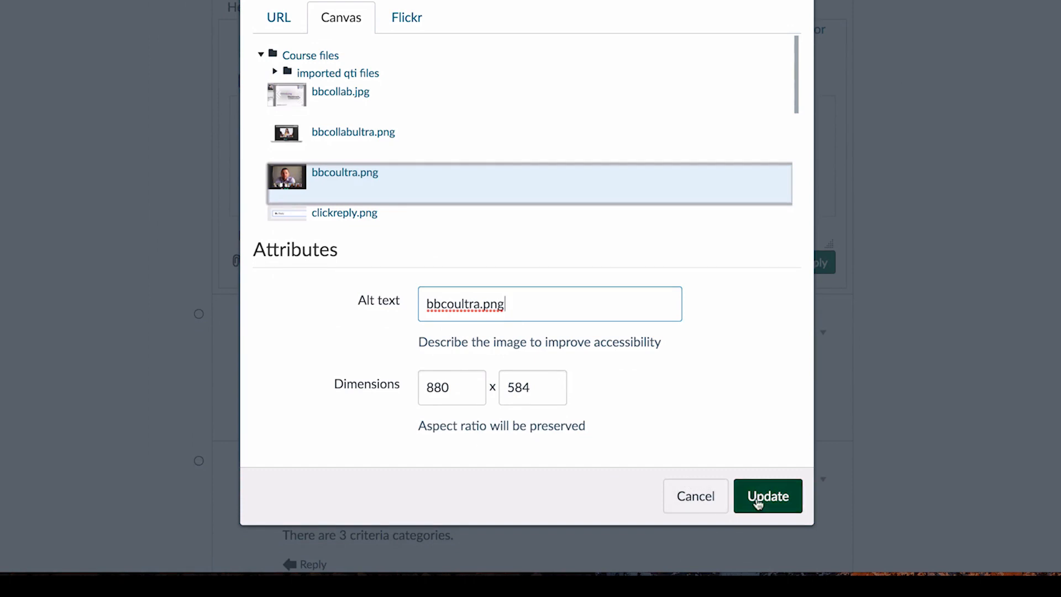
pyautogui.click(768, 496)
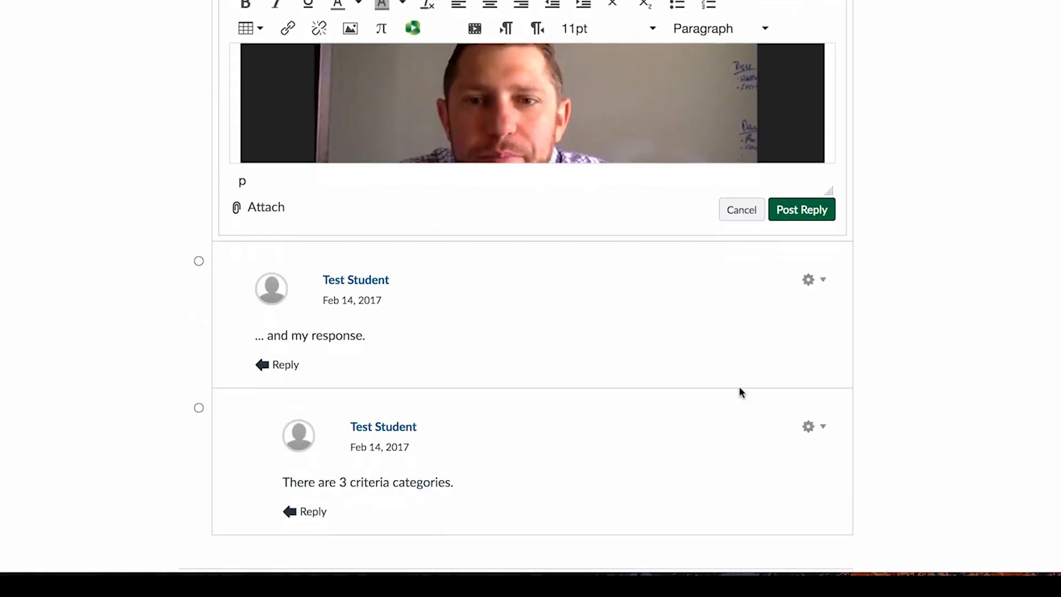